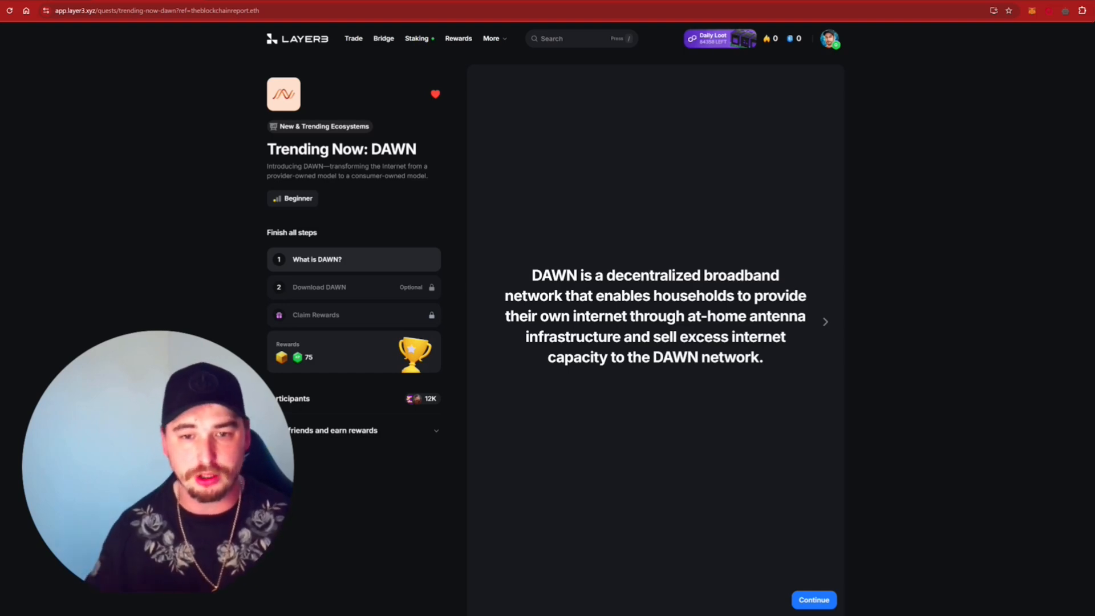
mouse_move(1045, 150)
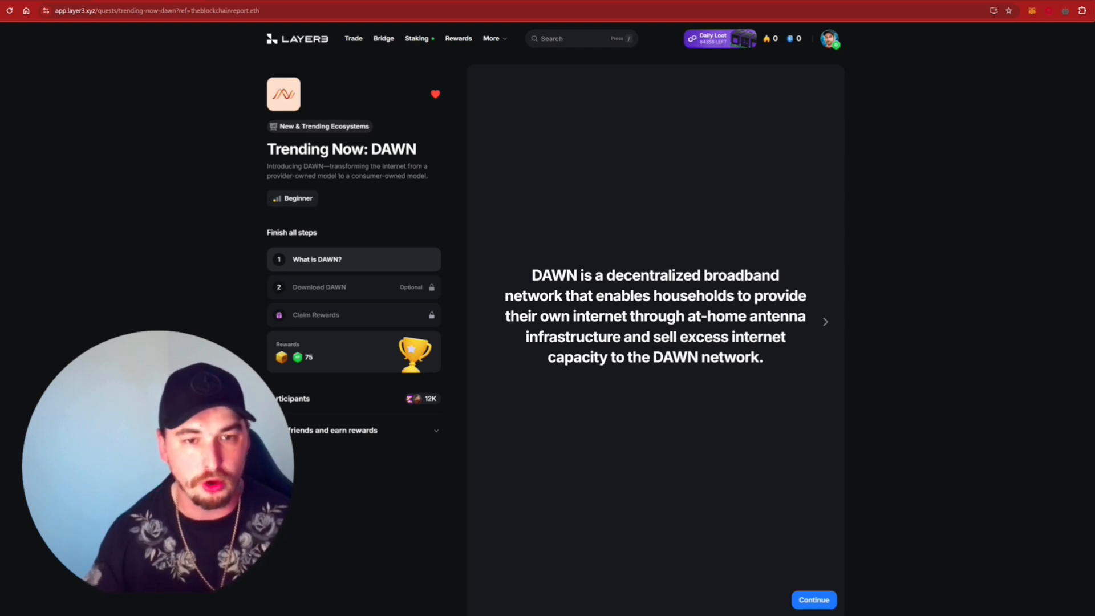
Step: Continue past the What is DAWN? intro so the Download DAWN step unlocks
left_click_drag(328, 166, 327, 176)
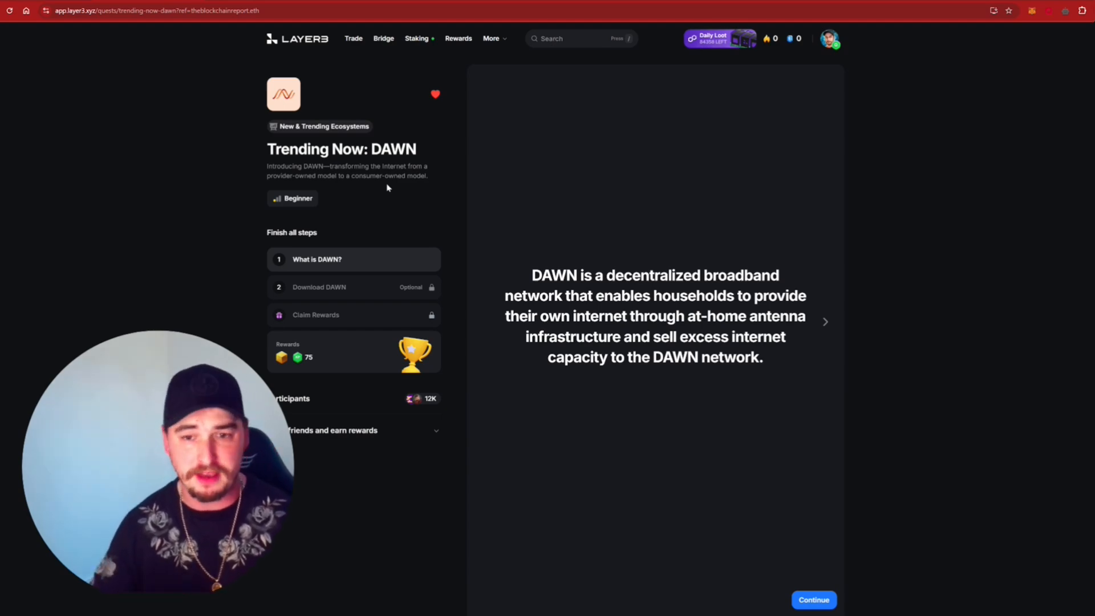
mouse_move(440, 238)
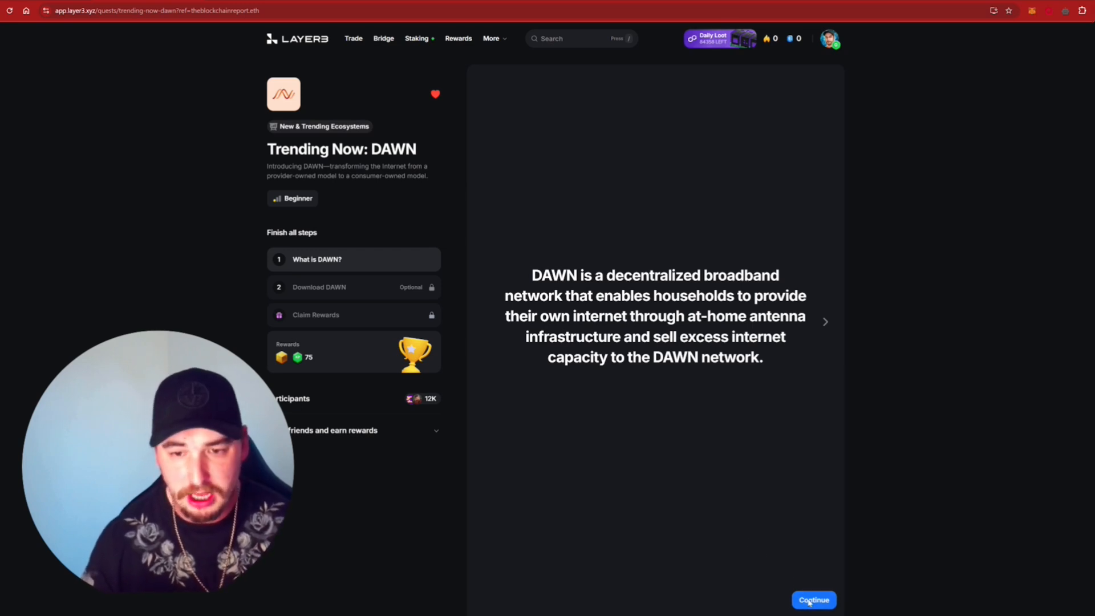
left_click(813, 600)
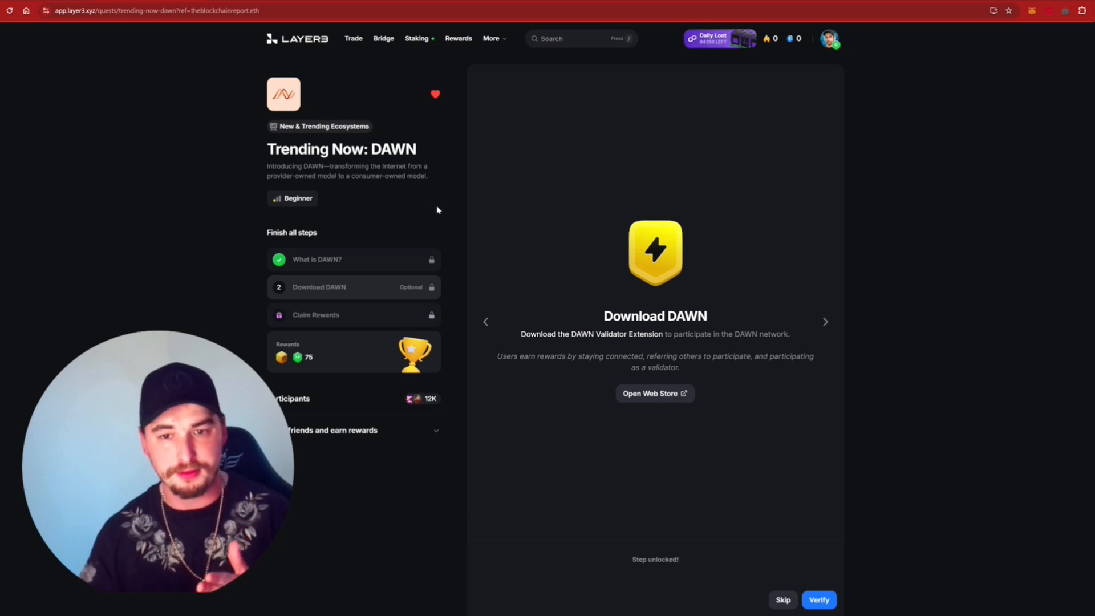
mouse_move(272, 294)
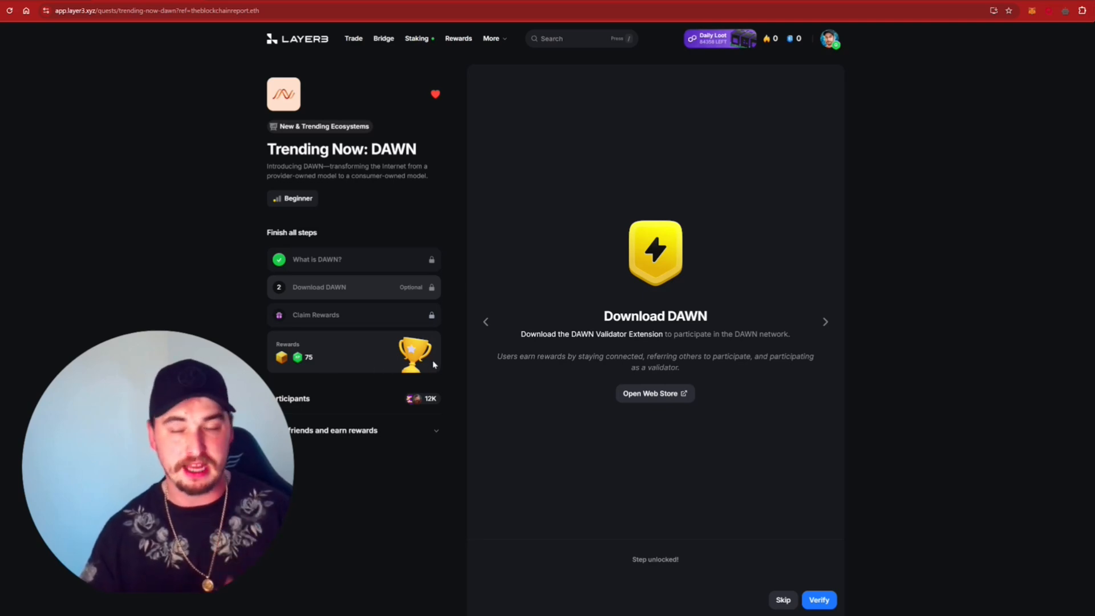
mouse_move(498, 376)
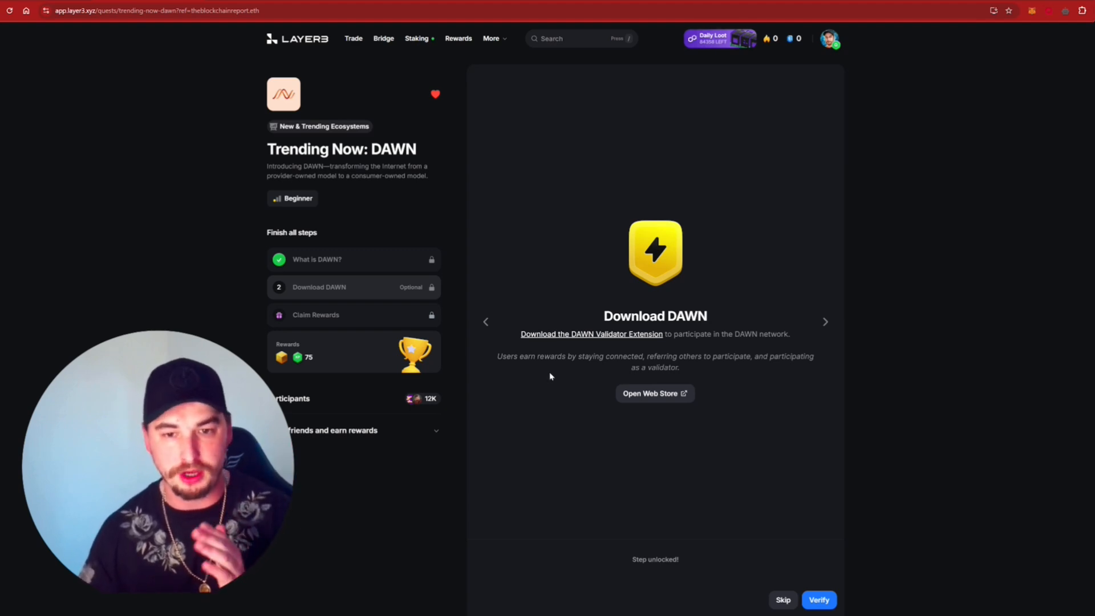
Step: Install the DAWN Validator extension from its Chrome Web Store page and confirm adding it
left_click(655, 393)
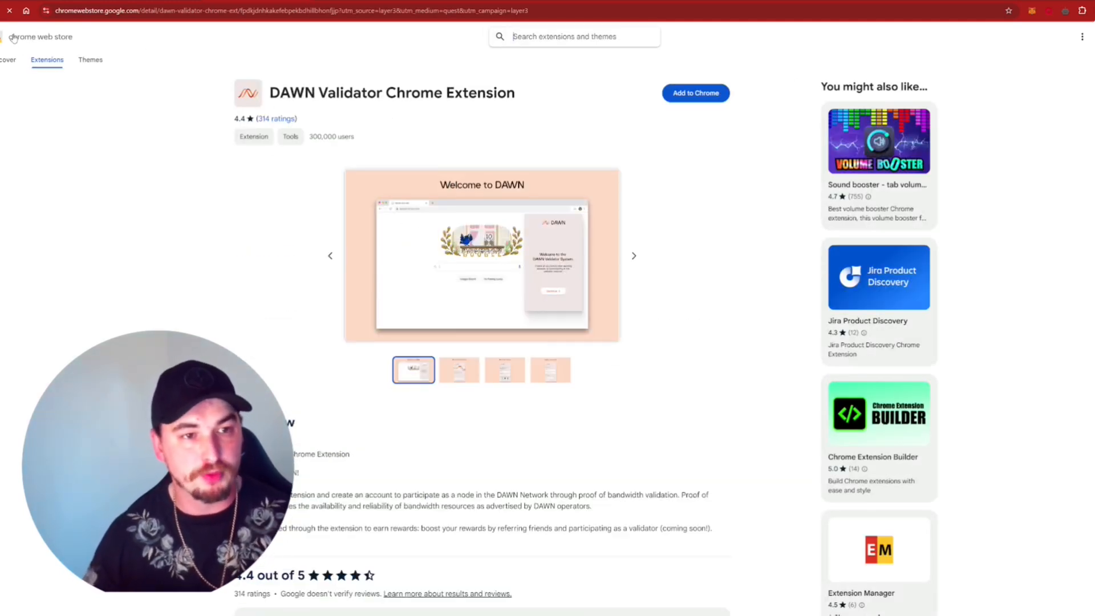
left_click(694, 93)
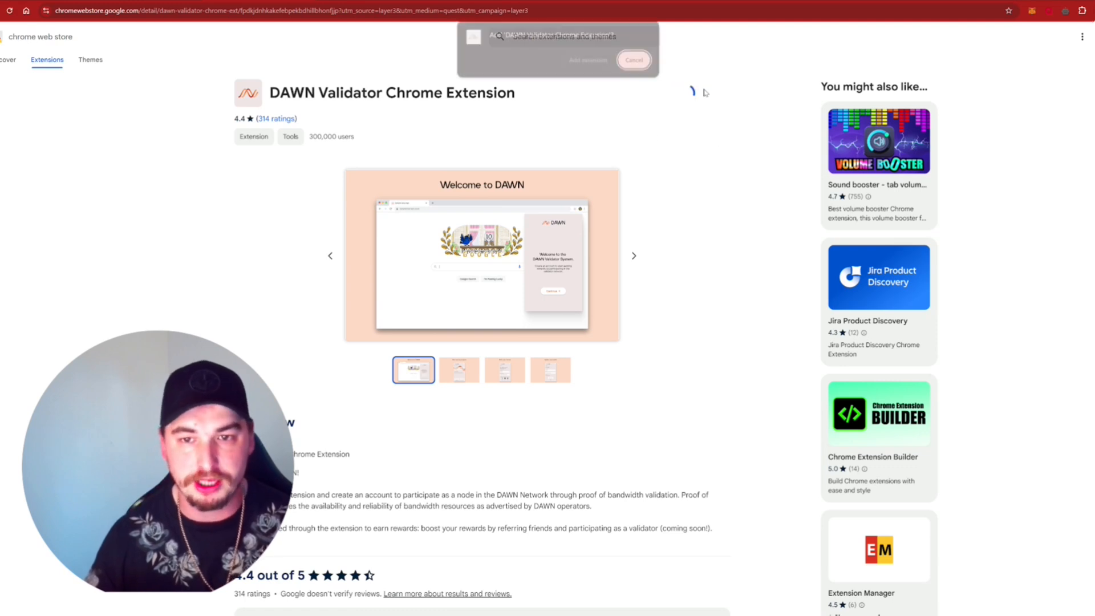
left_click(633, 59)
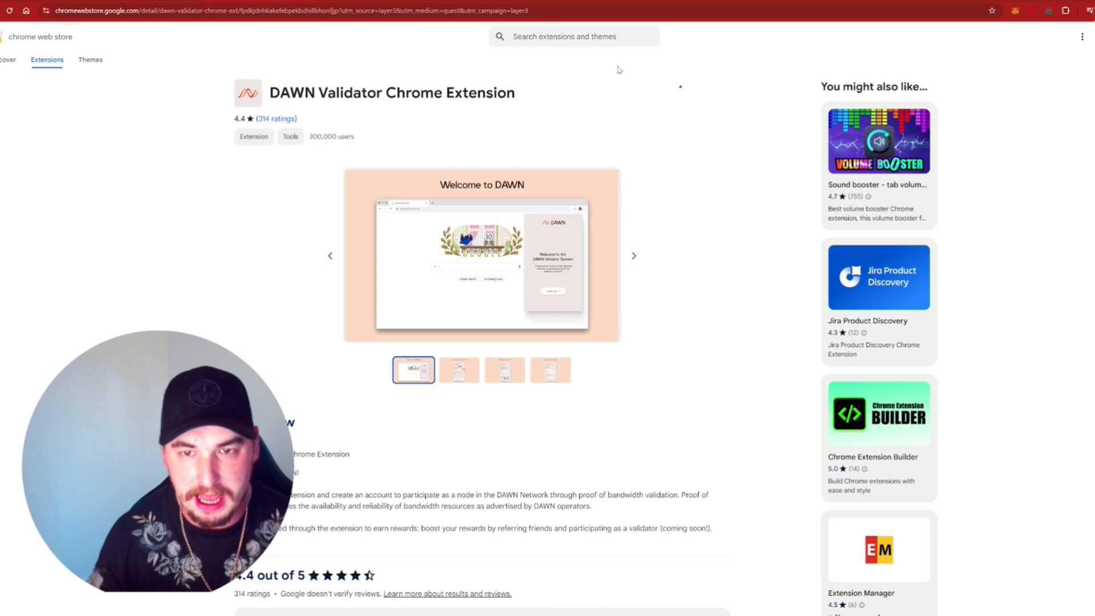
left_click(684, 92)
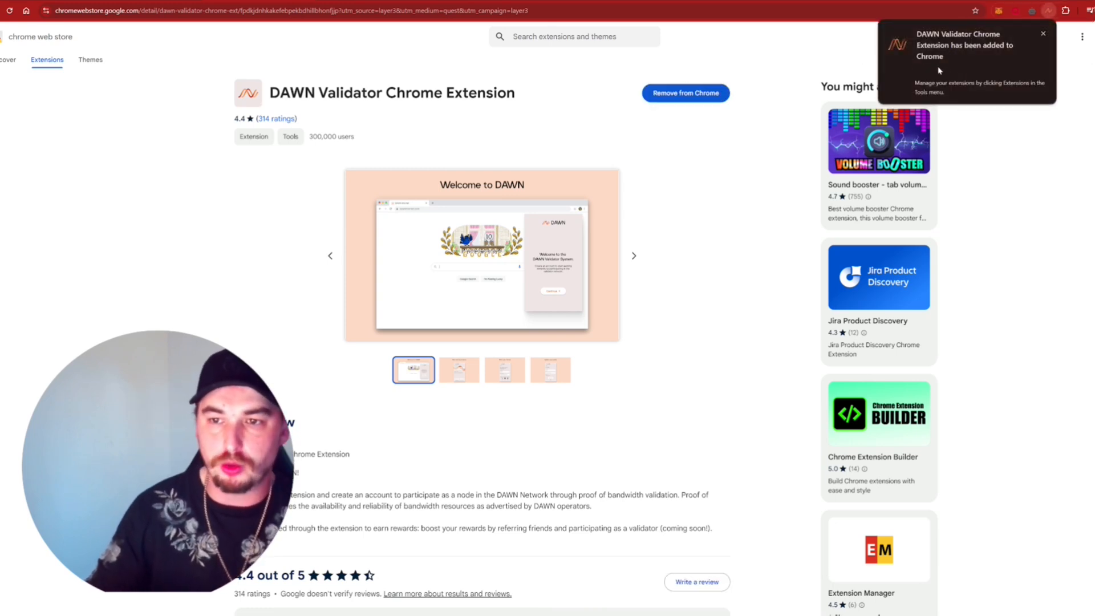
Step: Register a new account in the DAWN Validator popup so it shows Connected
left_click(1049, 10)
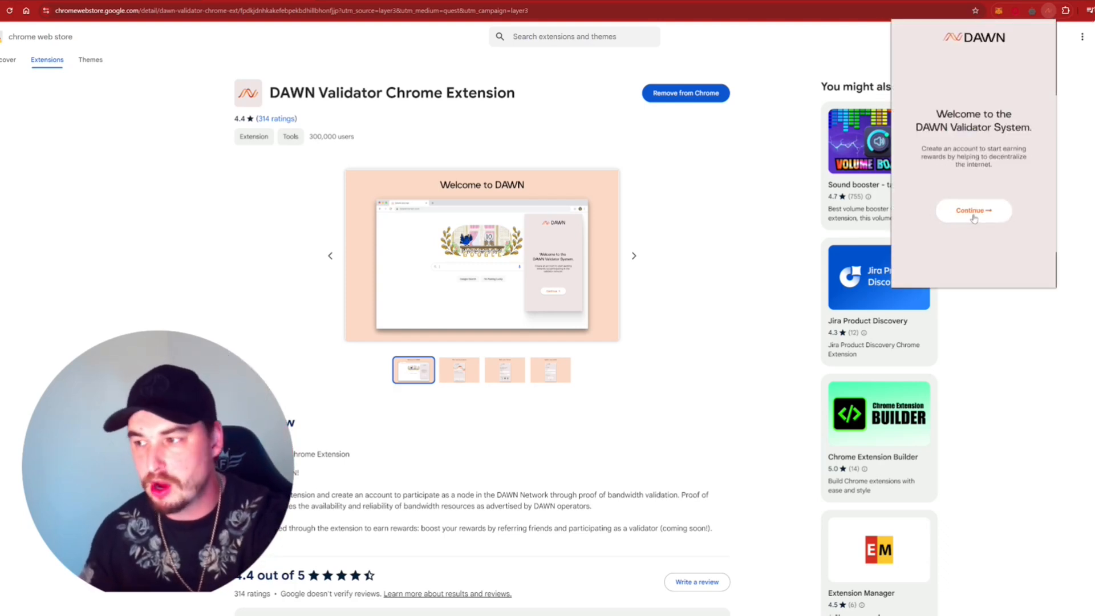
left_click(971, 210)
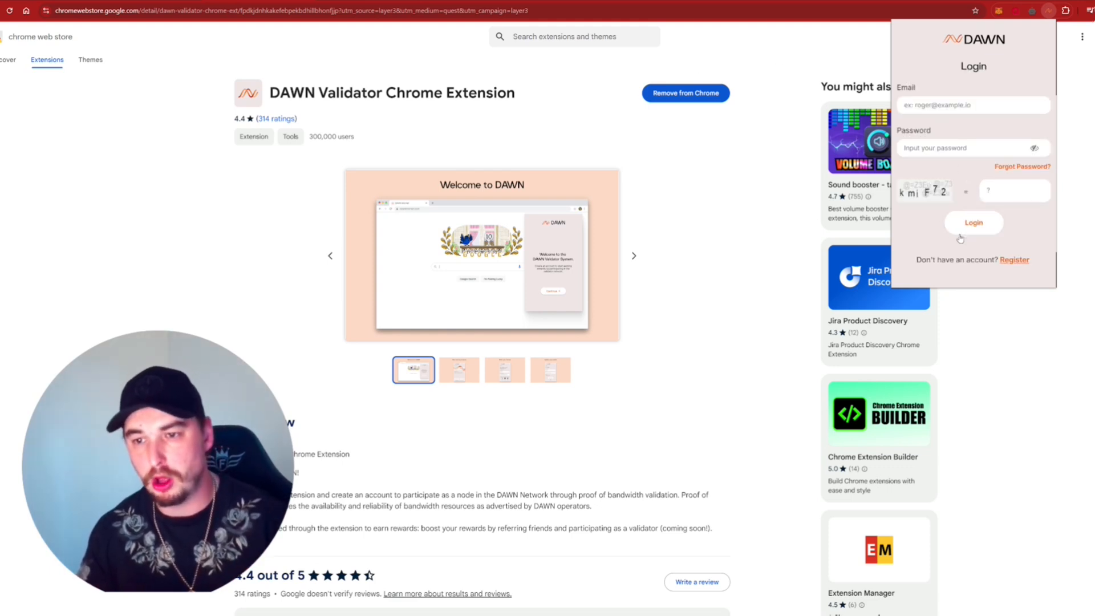
left_click(1013, 259)
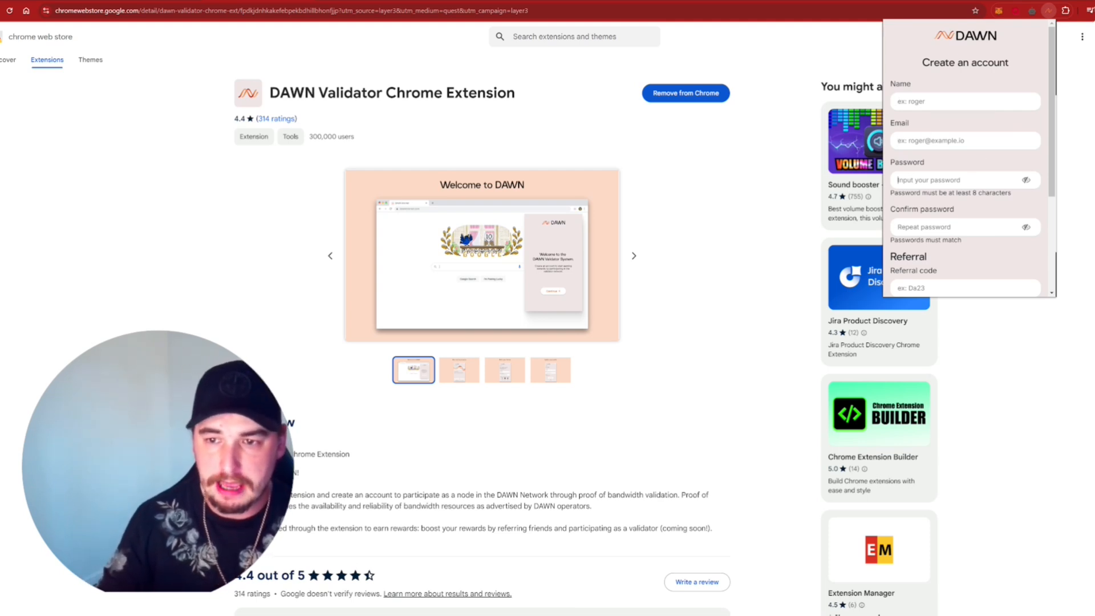
scroll("down", 3)
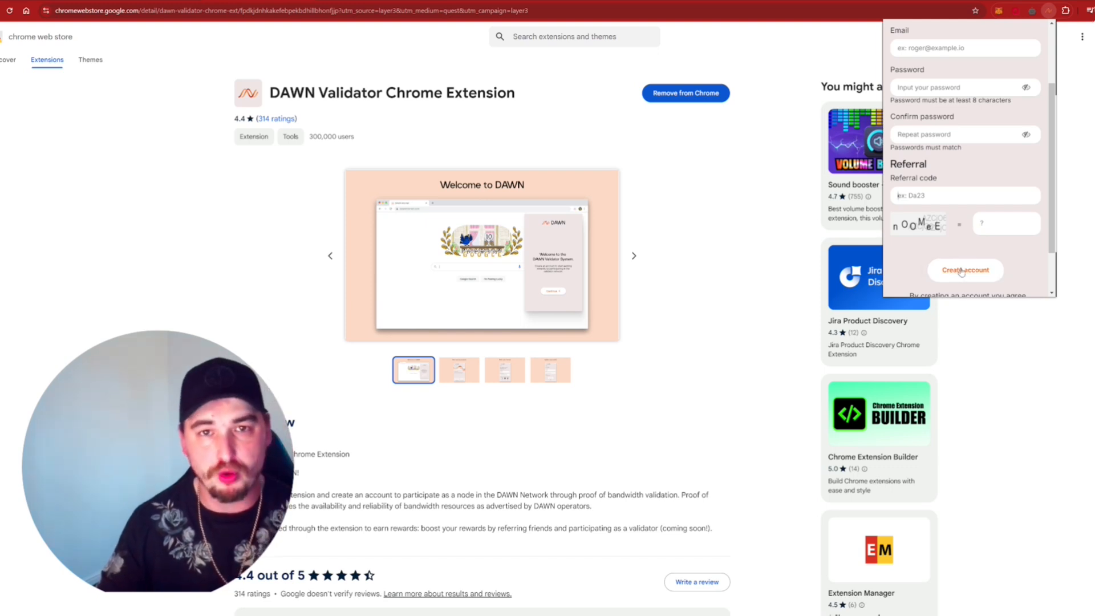
left_click(964, 270)
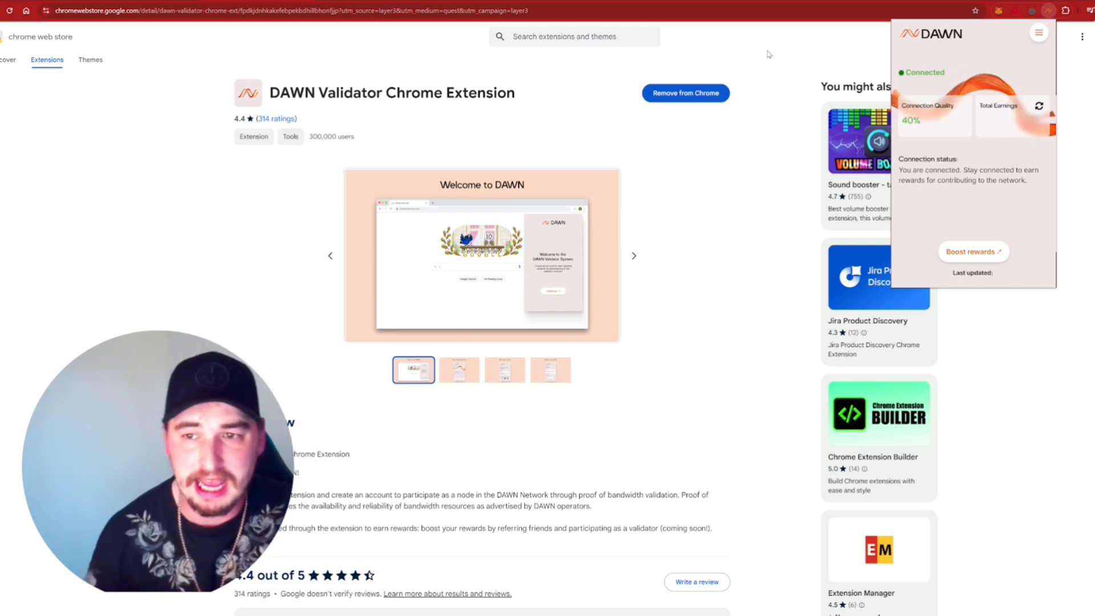
Step: View the referral rewards page and refresh the dashboard to 90% quality and 7 pts earned
left_click(1038, 105)
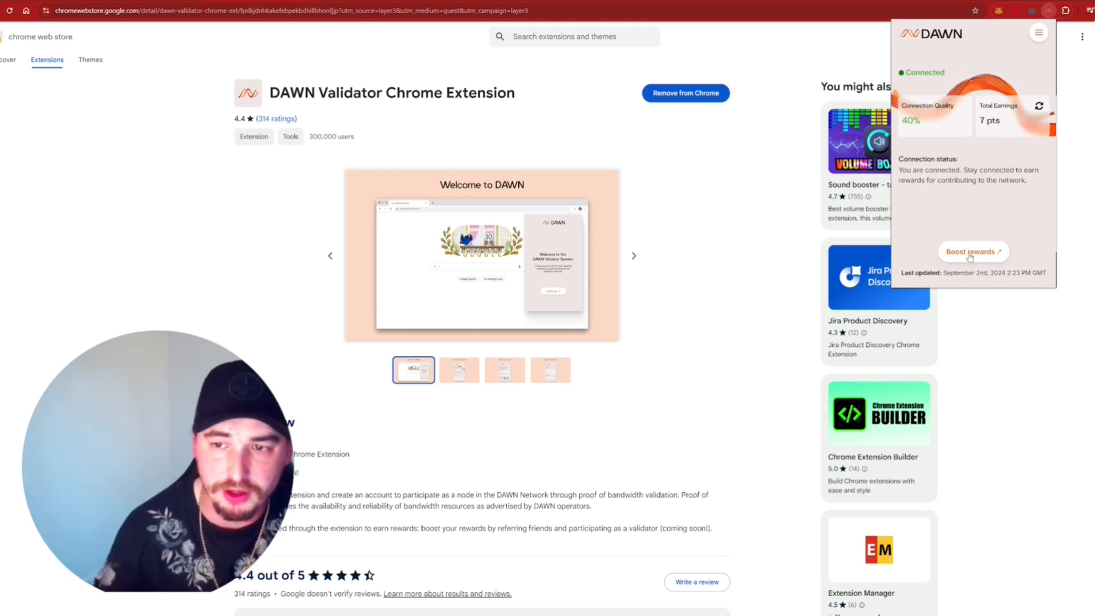
left_click(973, 251)
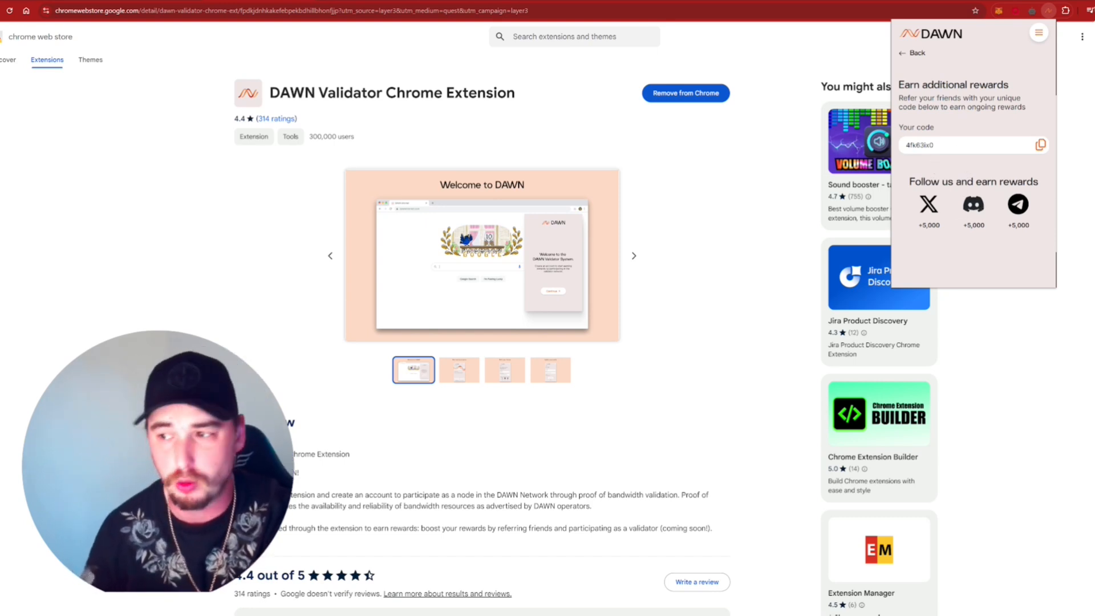
left_click(909, 52)
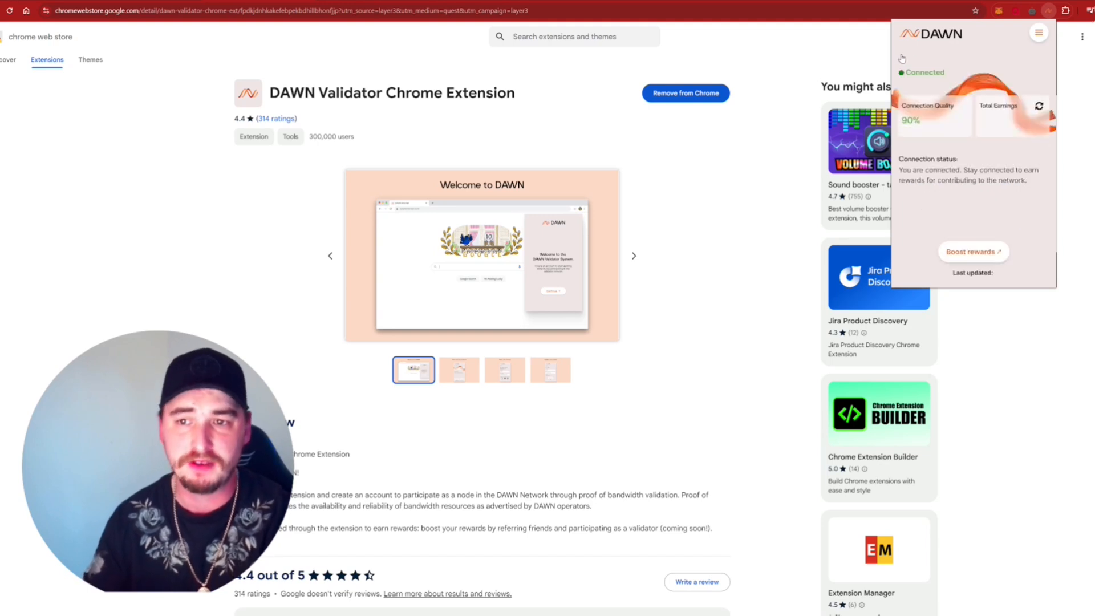
mouse_move(877, 47)
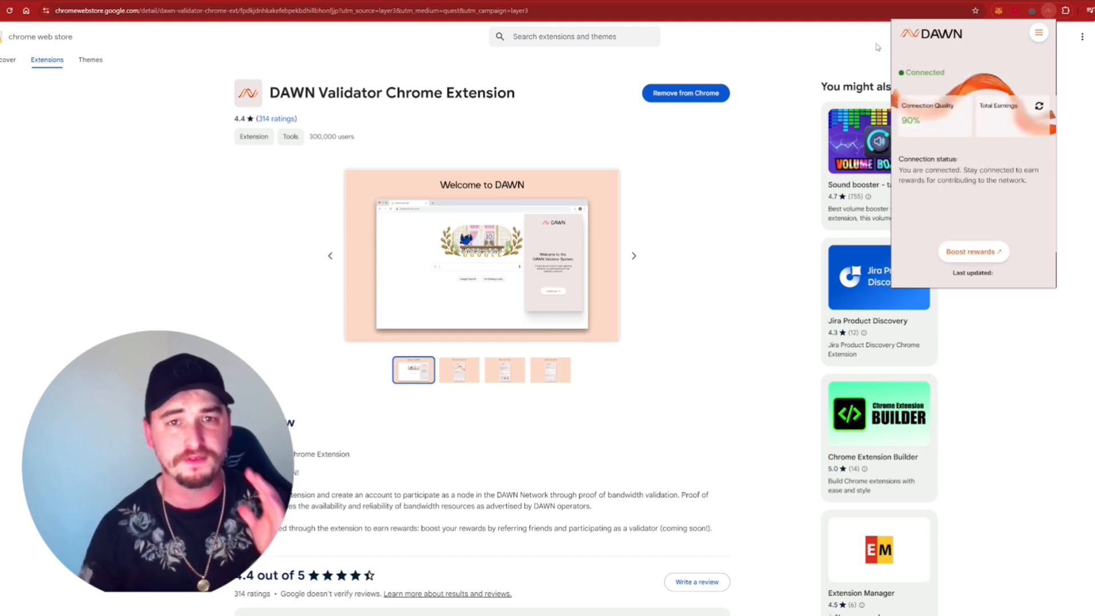
left_click(1039, 106)
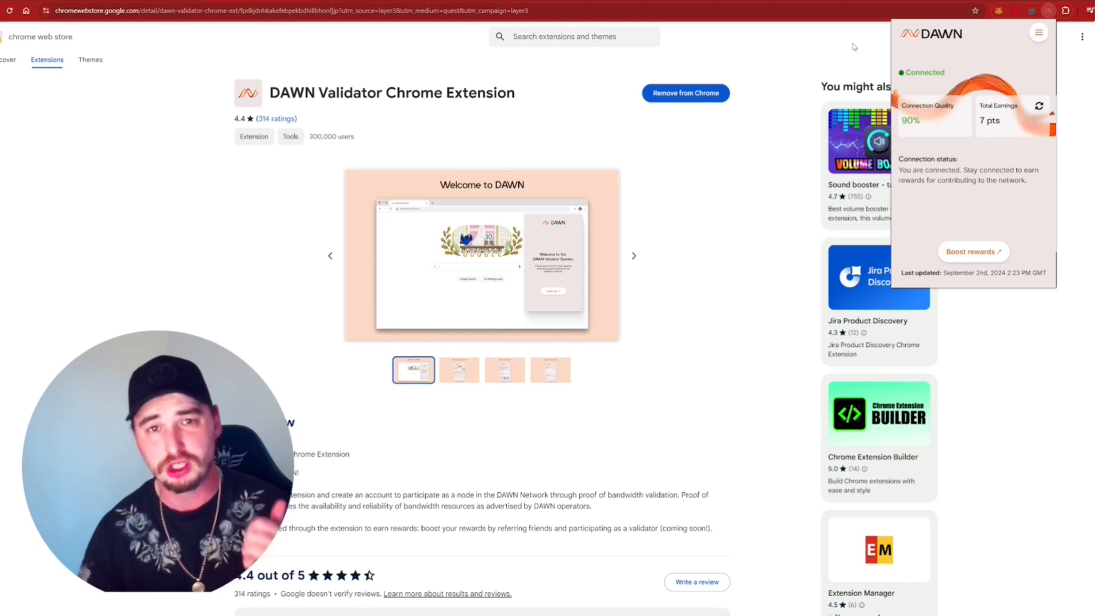
mouse_move(844, 42)
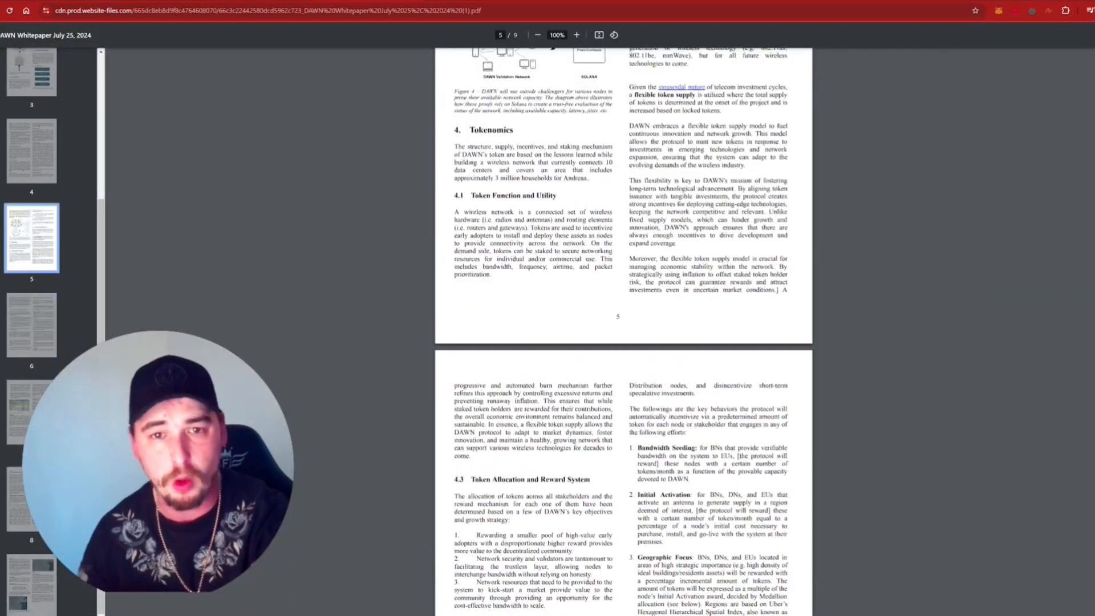
Step: Skim the DAWN whitepaper from its first page down through its sections
left_click(31, 91)
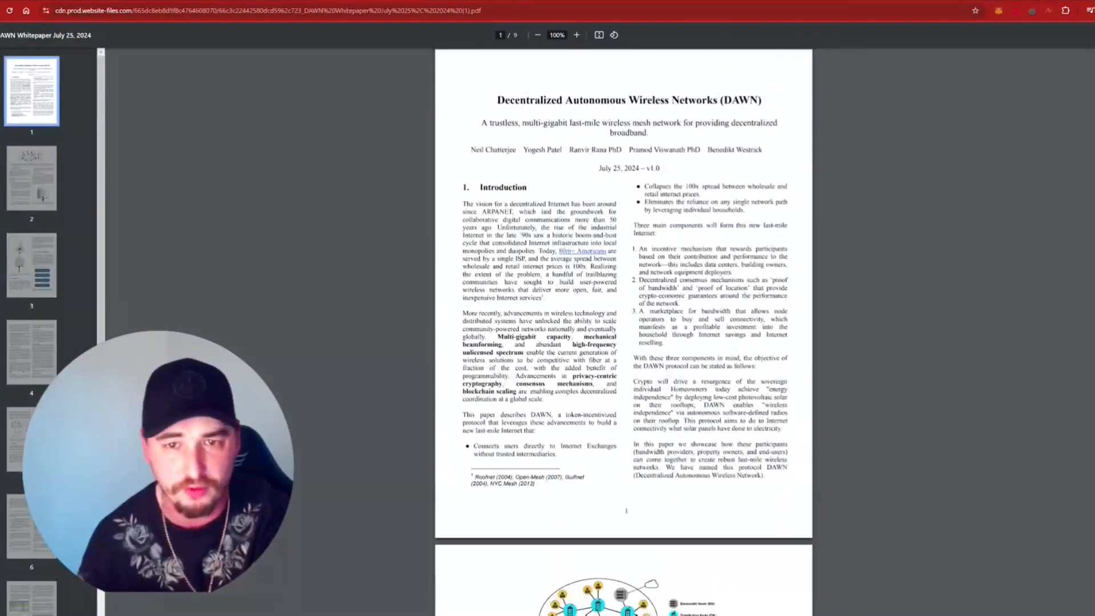
scroll("down", 3)
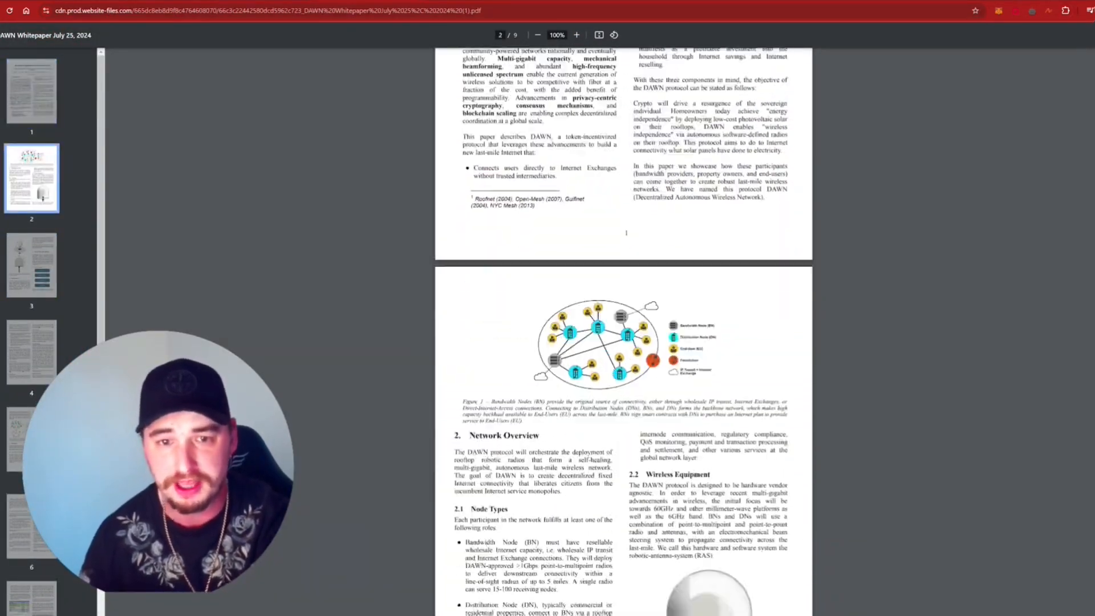
scroll("down", 3)
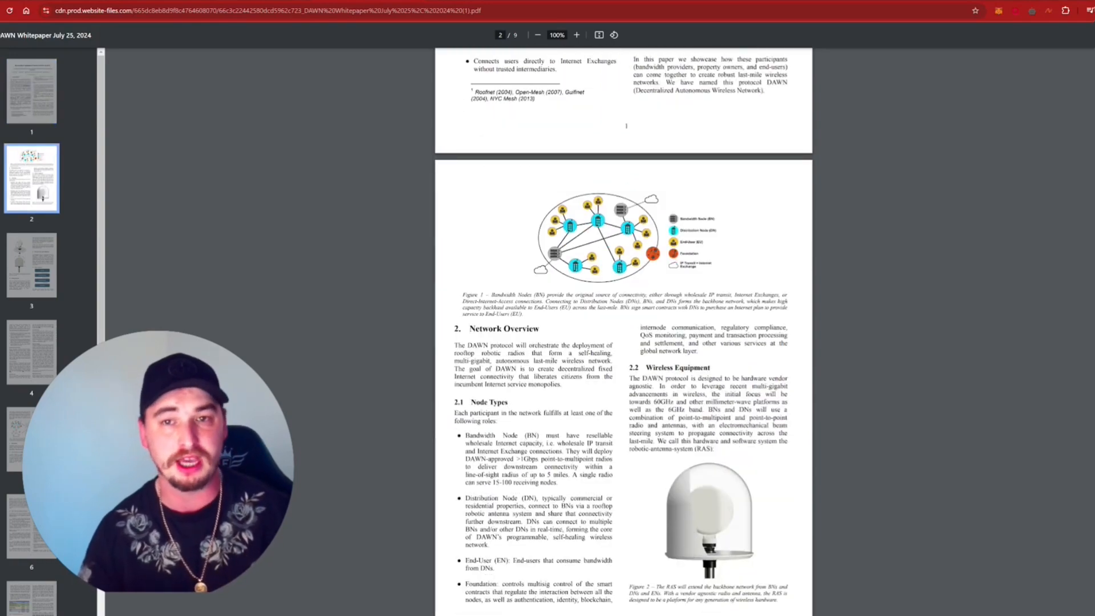
scroll("down", 3)
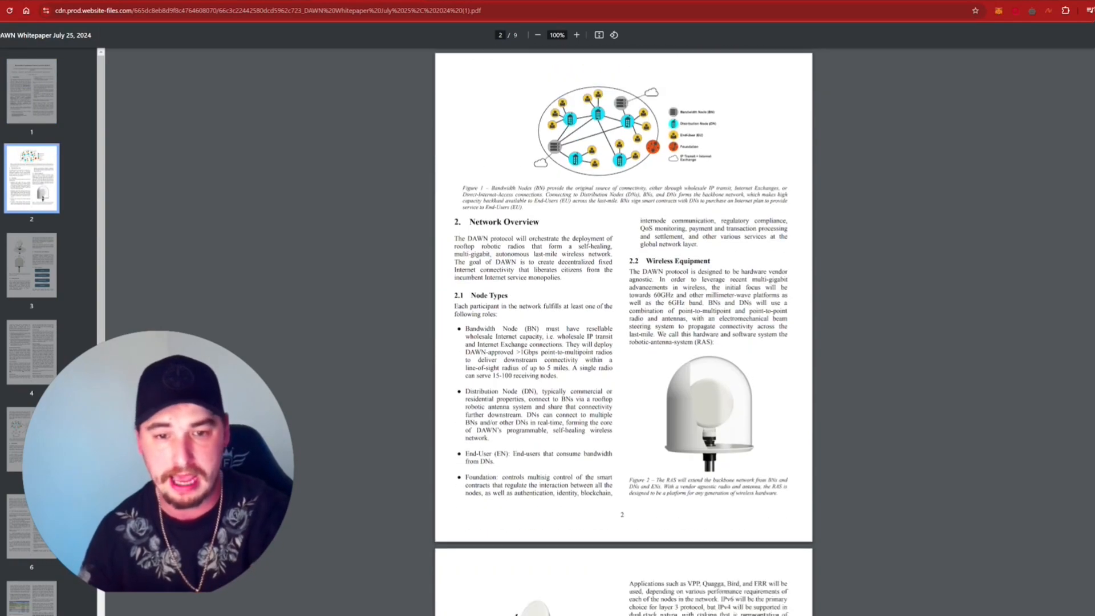
scroll("down", 3)
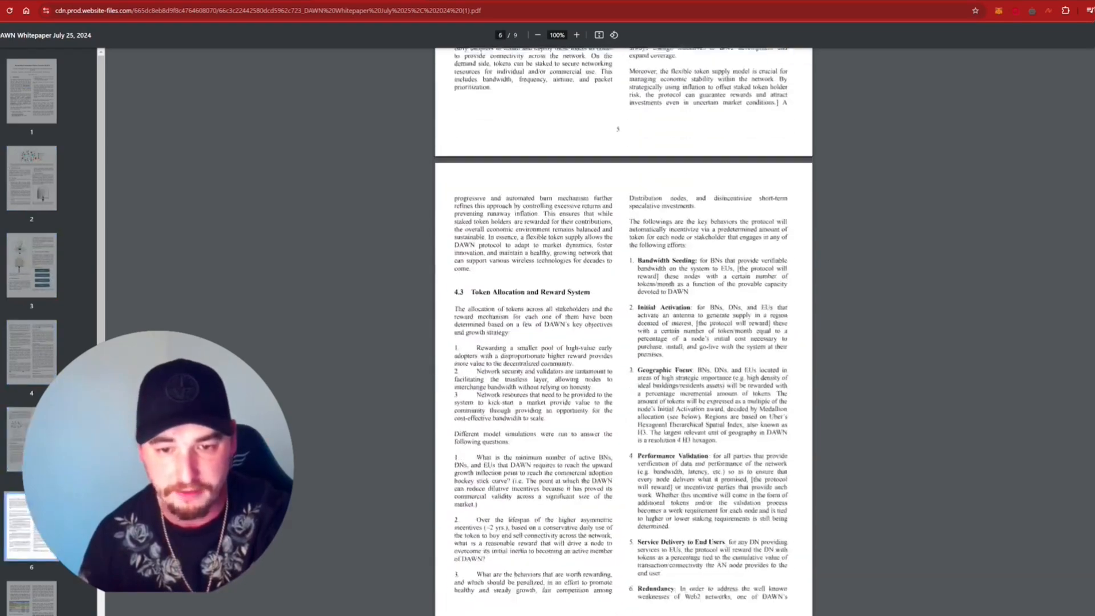
scroll("down", 3)
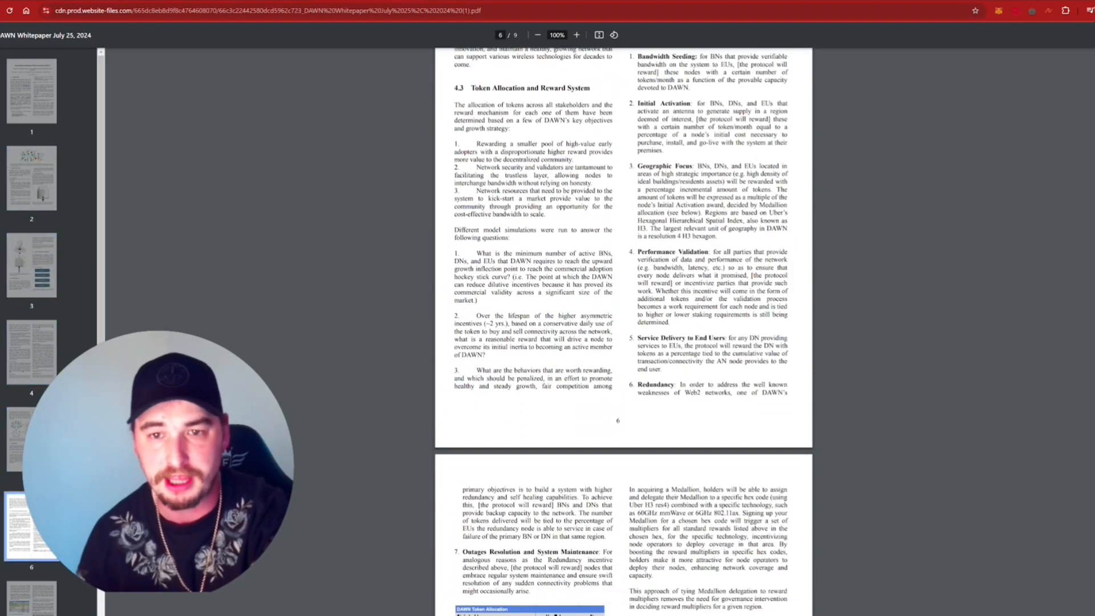
scroll("down", 3)
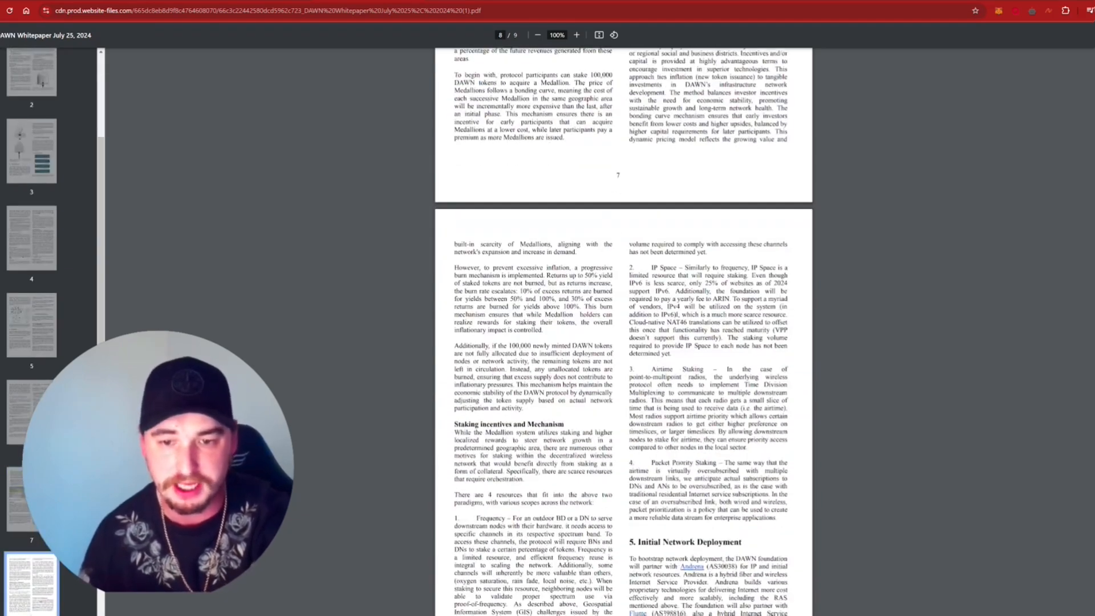
scroll("down", 3)
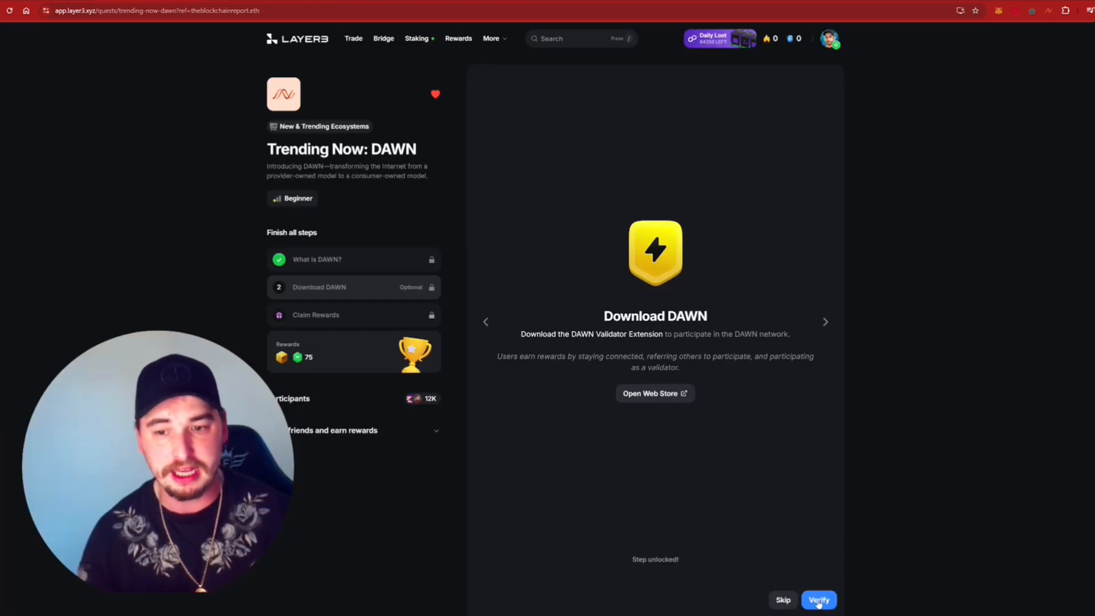
Step: Verify the Download DAWN step and switch the wallet to Arbitrum One
left_click(817, 600)
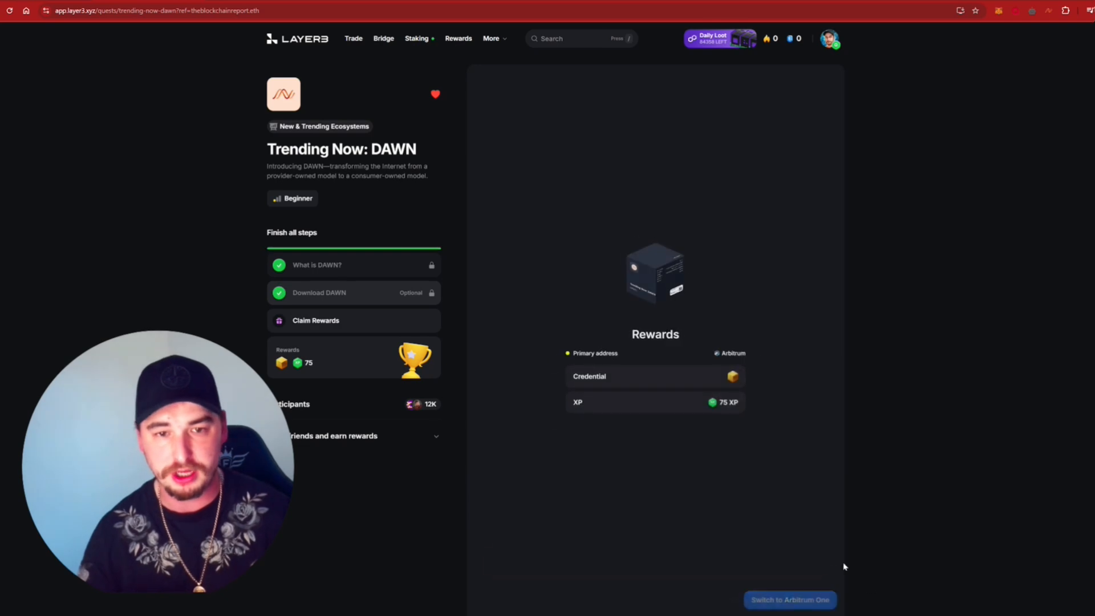
left_click(789, 598)
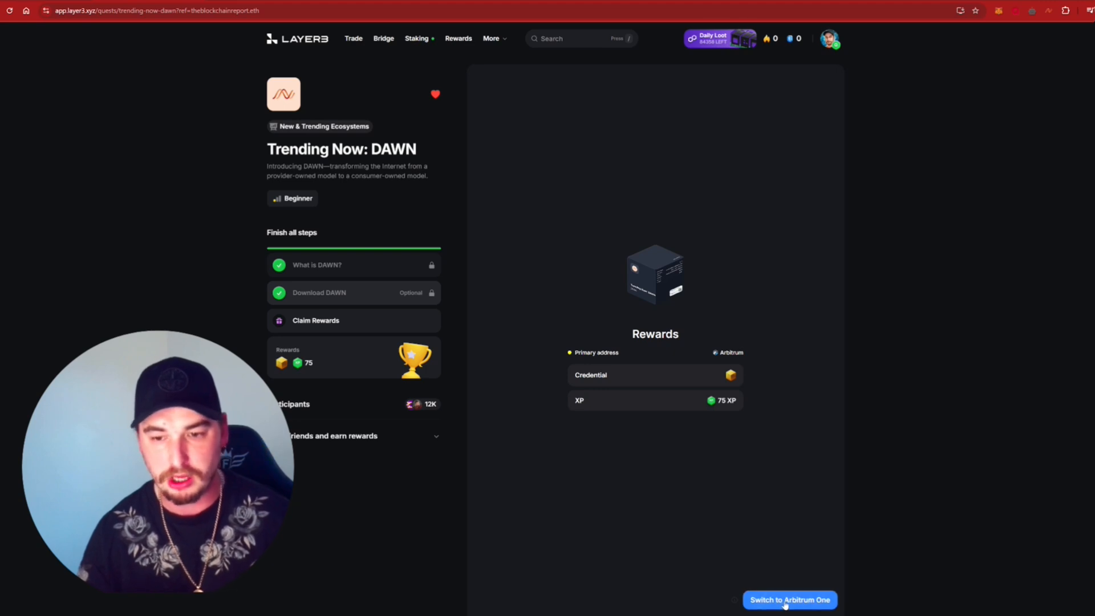
left_click(789, 599)
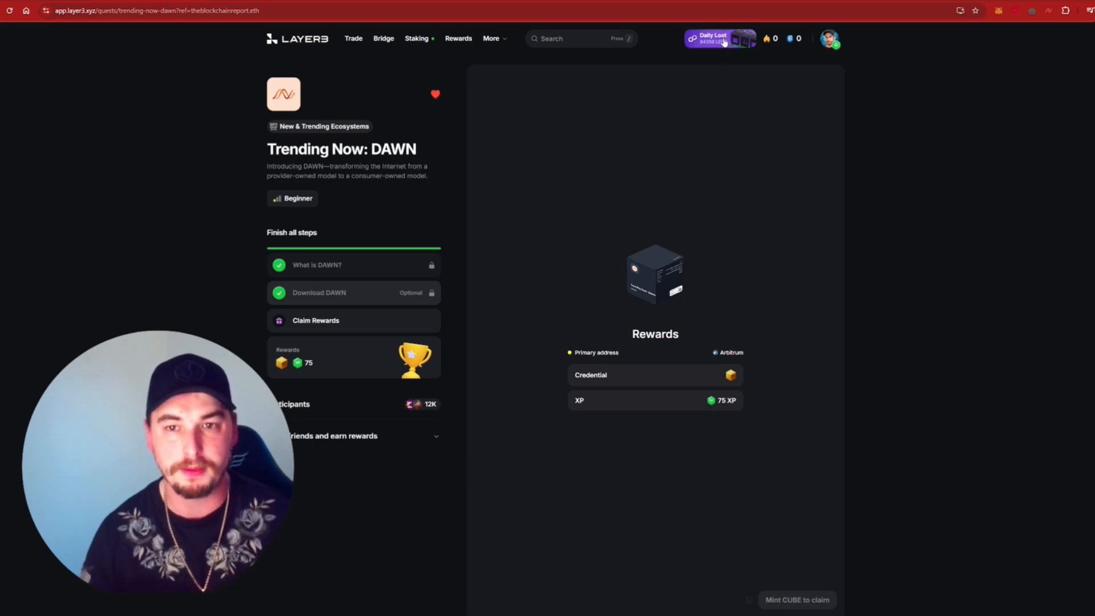
Step: Attempt the CUBE reward mint (fails for insufficient ETH) and bring up Daily Loot
left_click(718, 39)
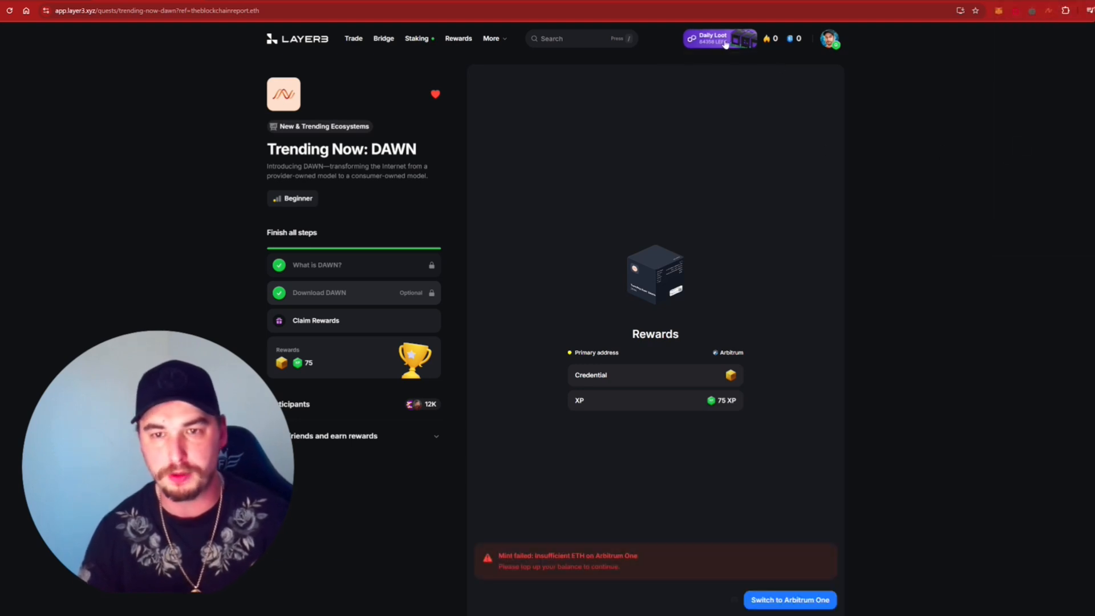
left_click(713, 39)
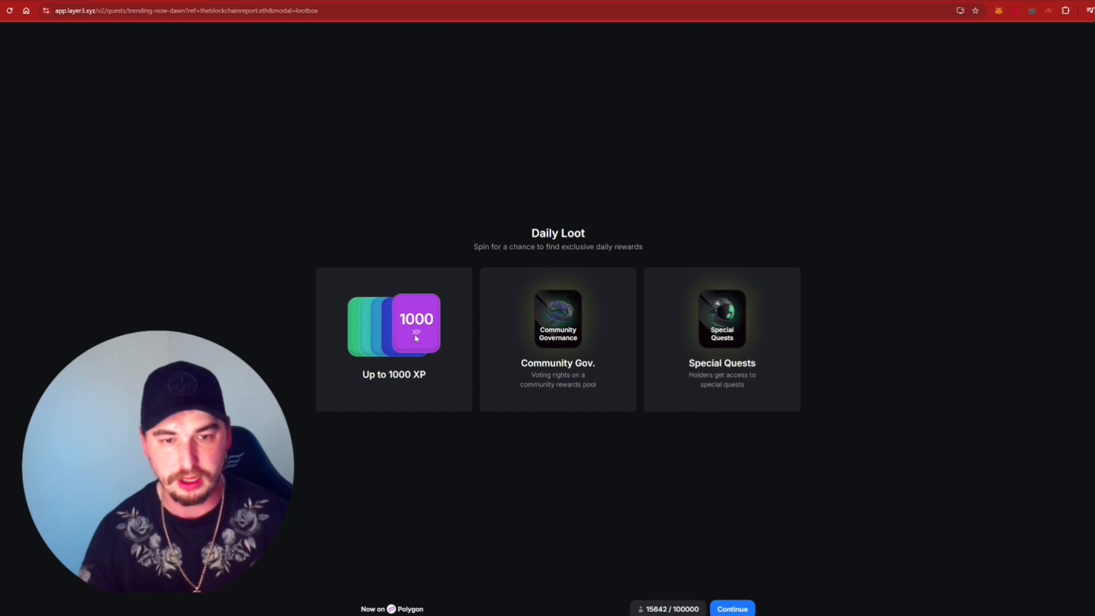
Step: Spin today's Daily Loot and collect the result, returning to the DAWN quest
left_click(732, 608)
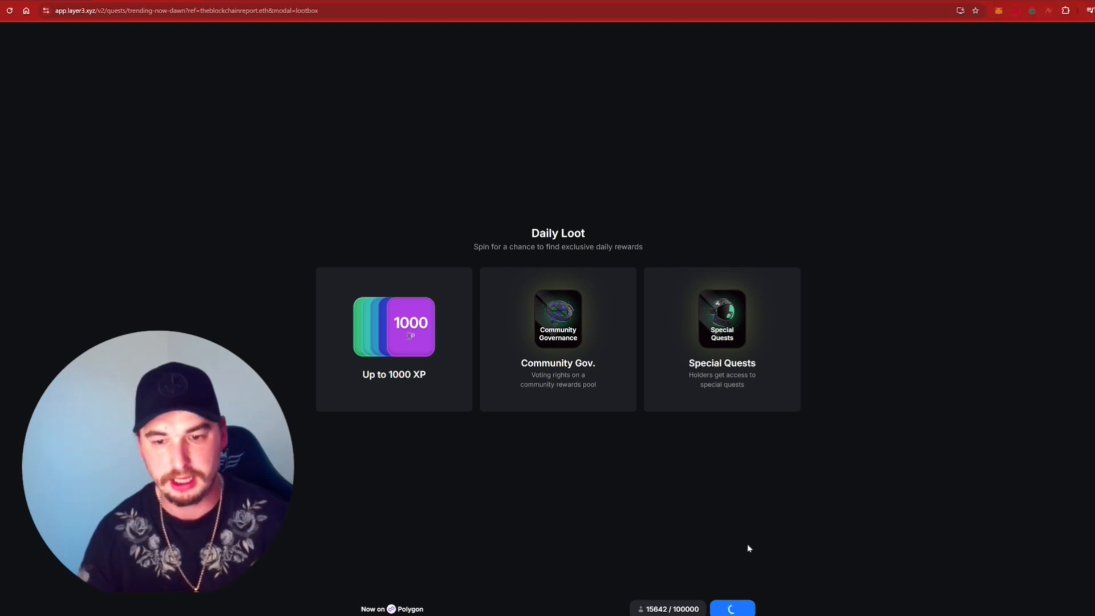
mouse_move(584, 422)
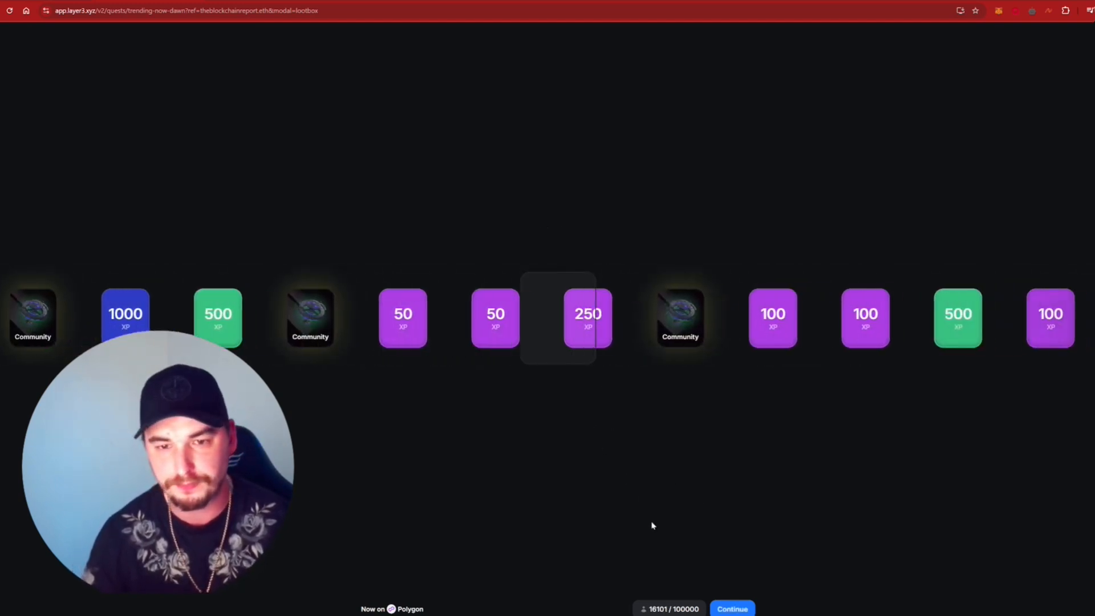
left_click(589, 318)
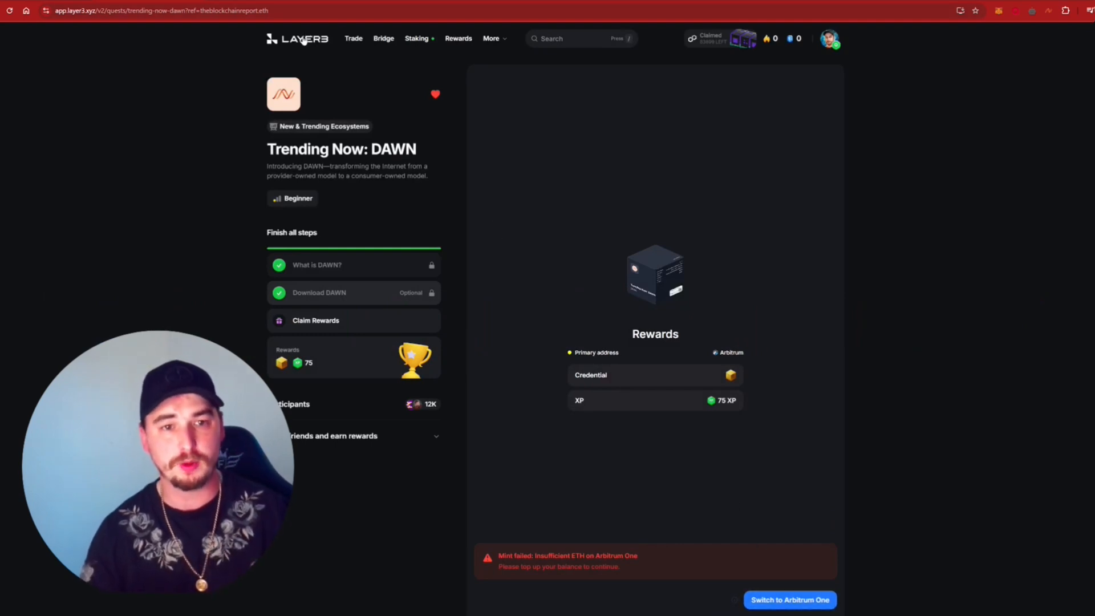
Step: Return to the Layer3 quests home page via the logo
left_click(297, 39)
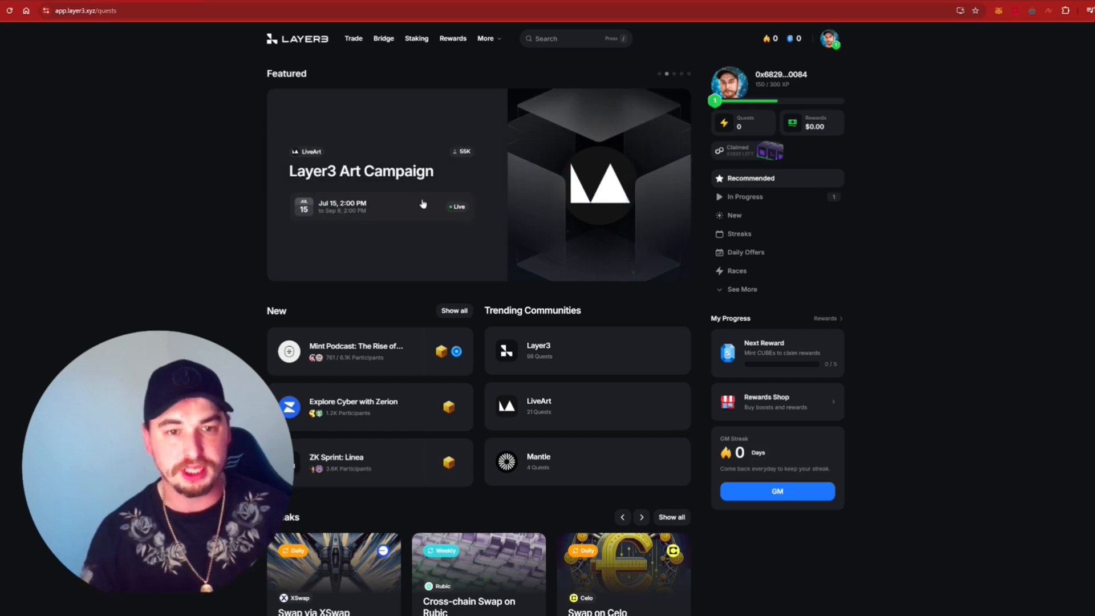
mouse_move(565, 305)
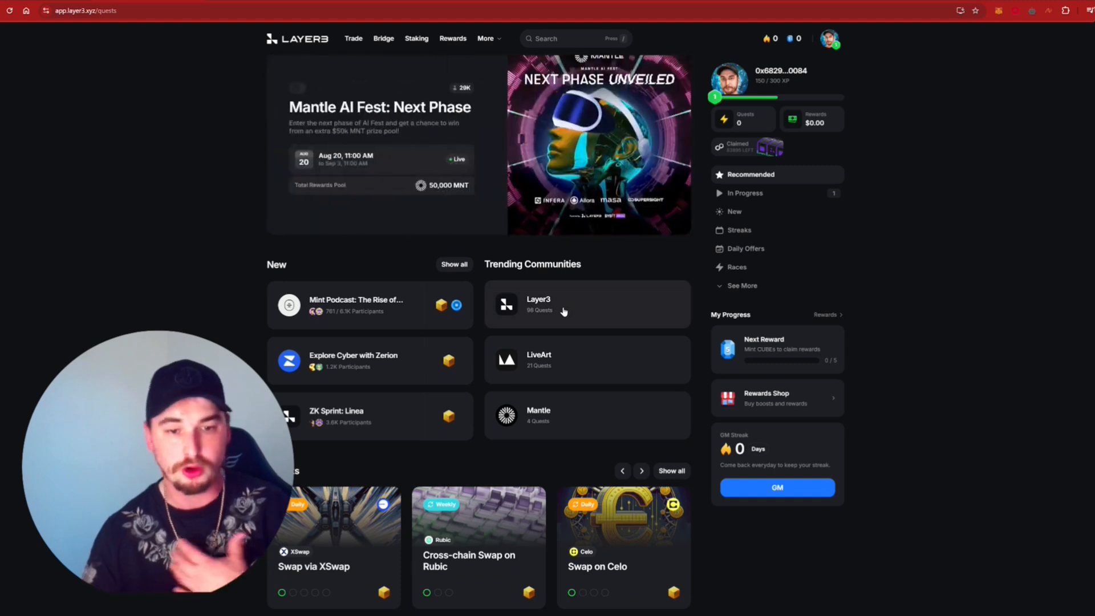
mouse_move(605, 280)
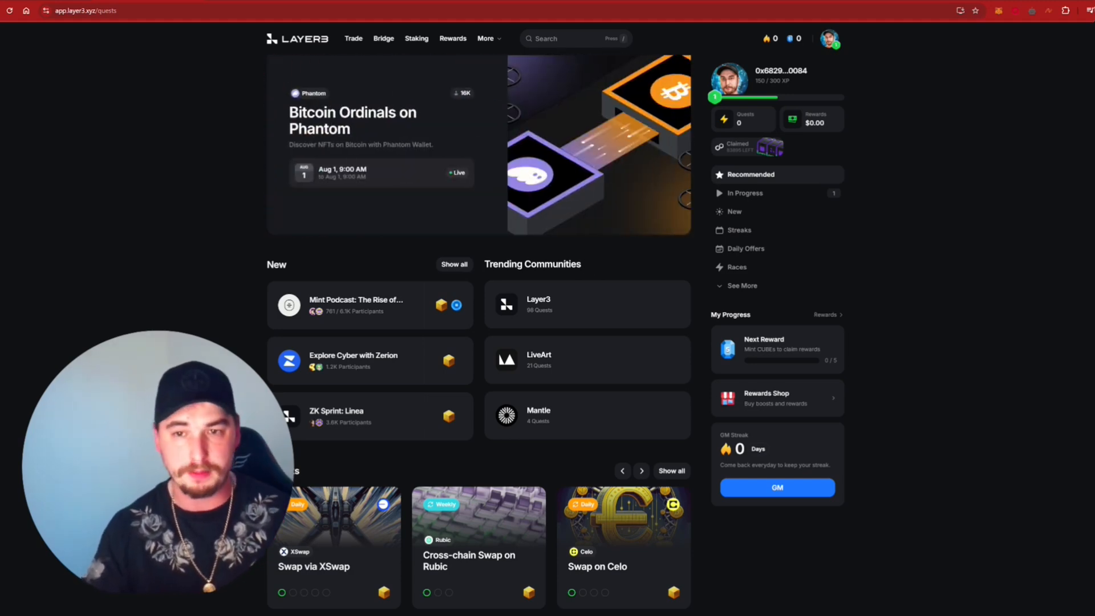
mouse_move(564, 252)
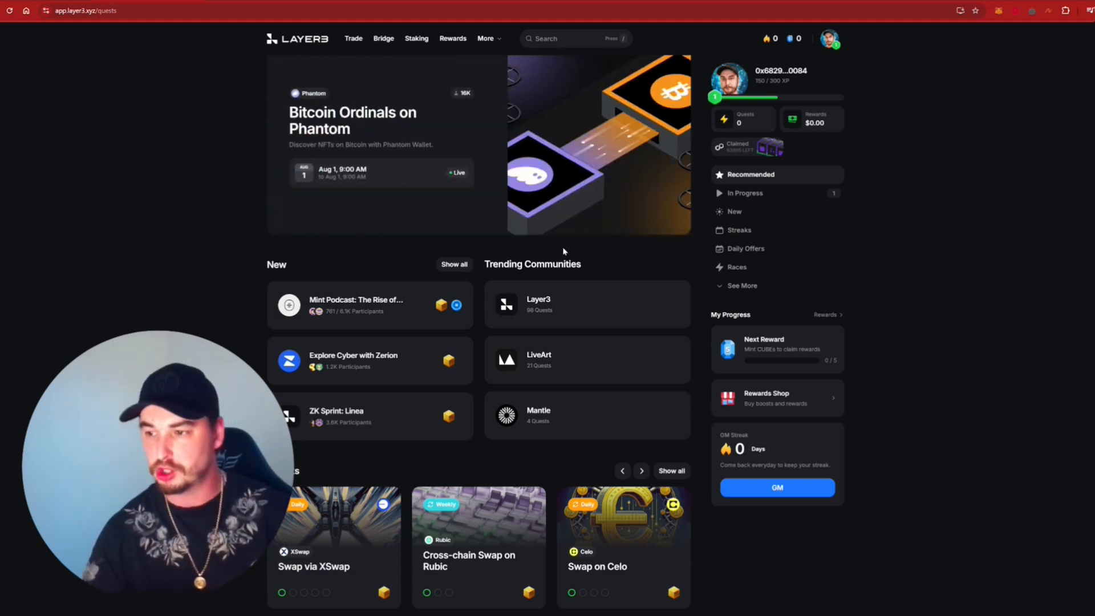